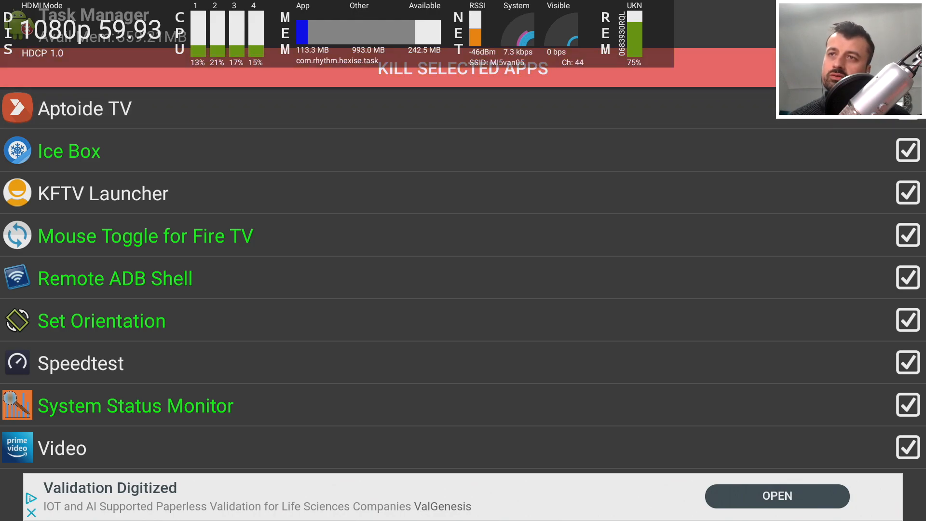
# Launch the Downloader app from the Recent row.
pyautogui.click(463, 68)
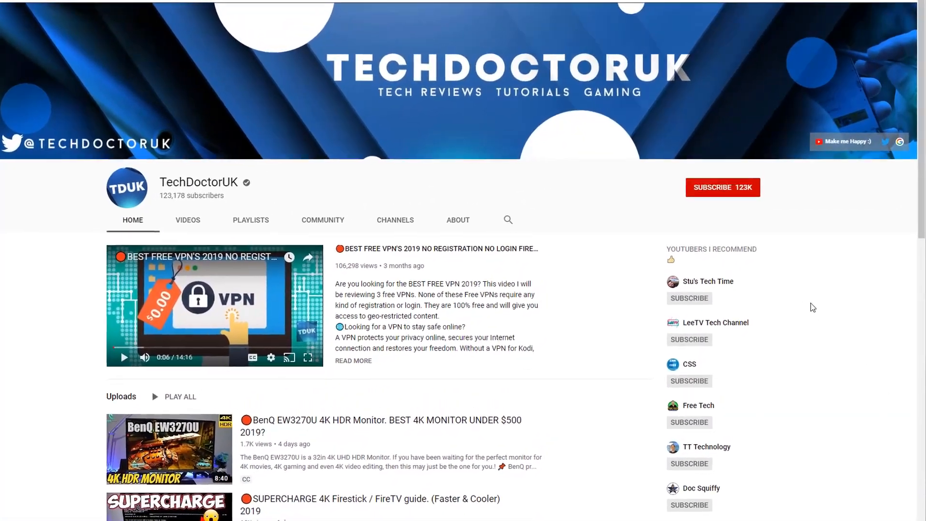
pyautogui.click(722, 187)
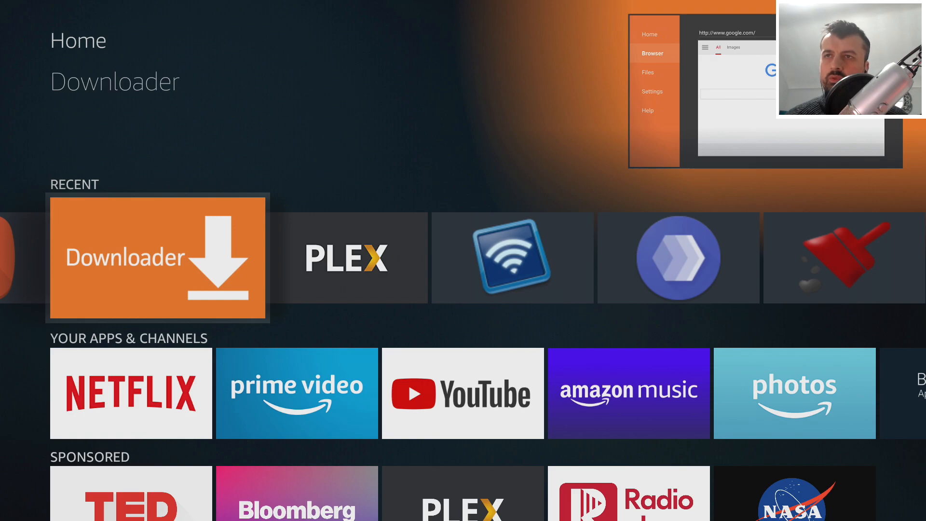
pyautogui.click(157, 257)
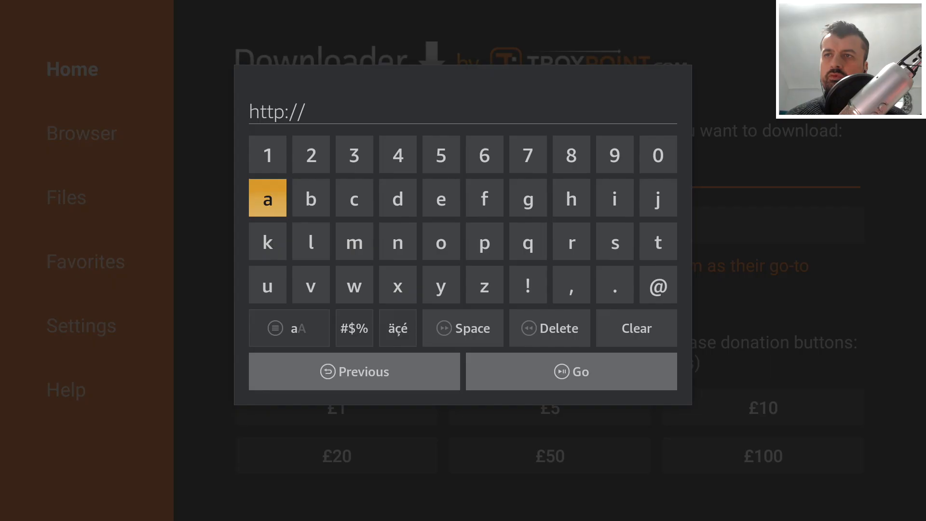
pyautogui.click(615, 241)
pyautogui.write('bit.ly')
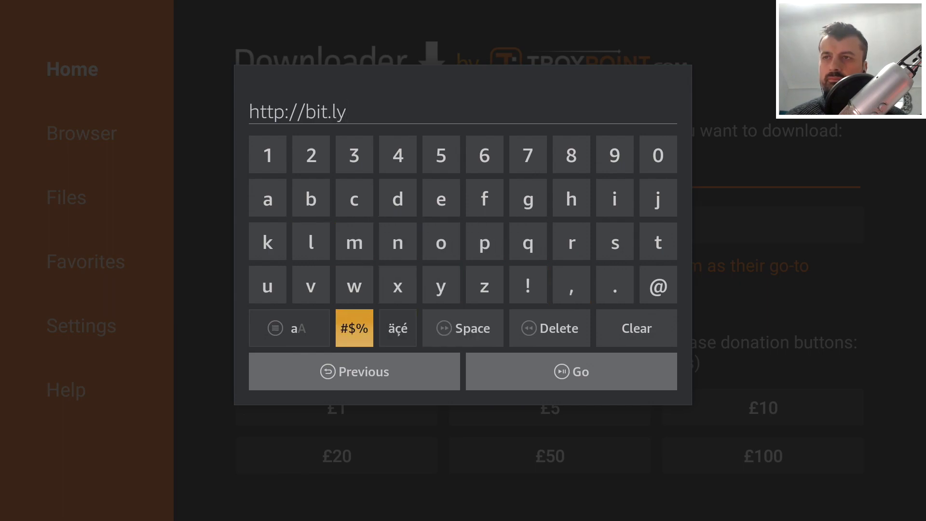
pyautogui.click(354, 328)
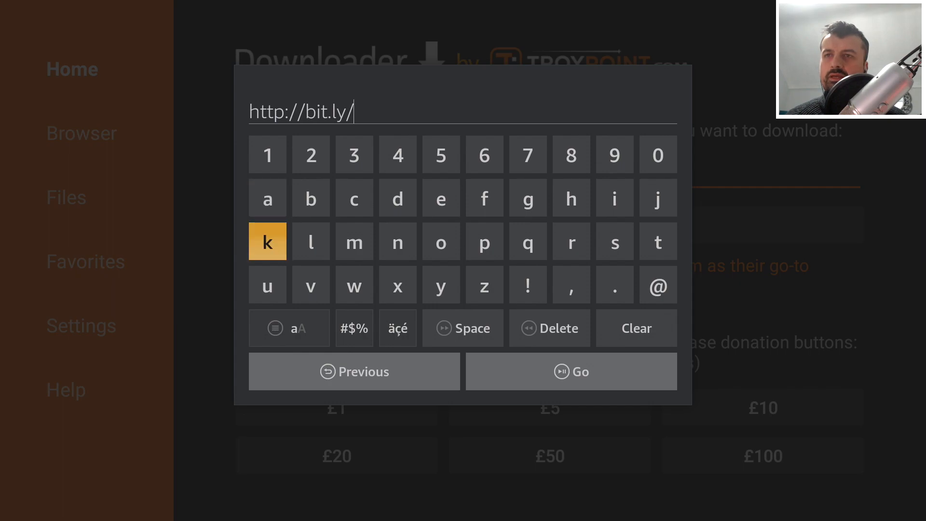
pyautogui.click(398, 198)
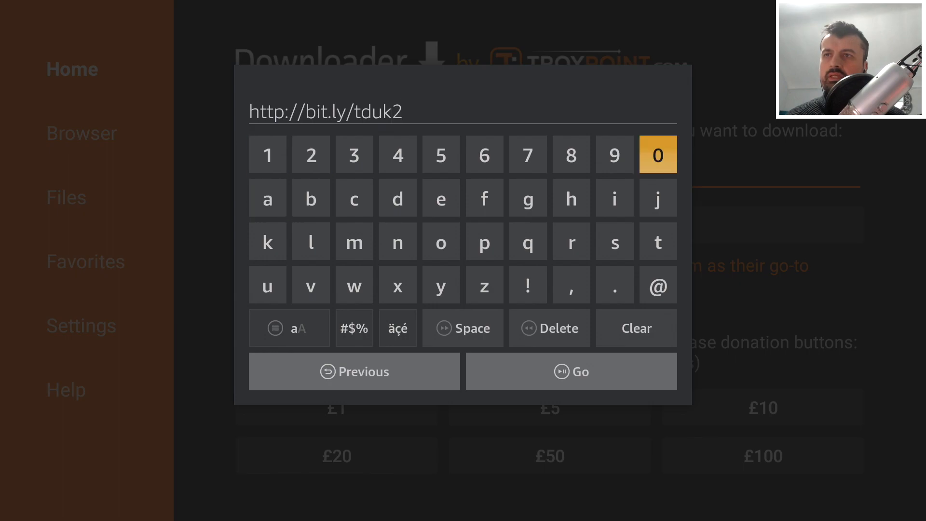
pyautogui.click(614, 155)
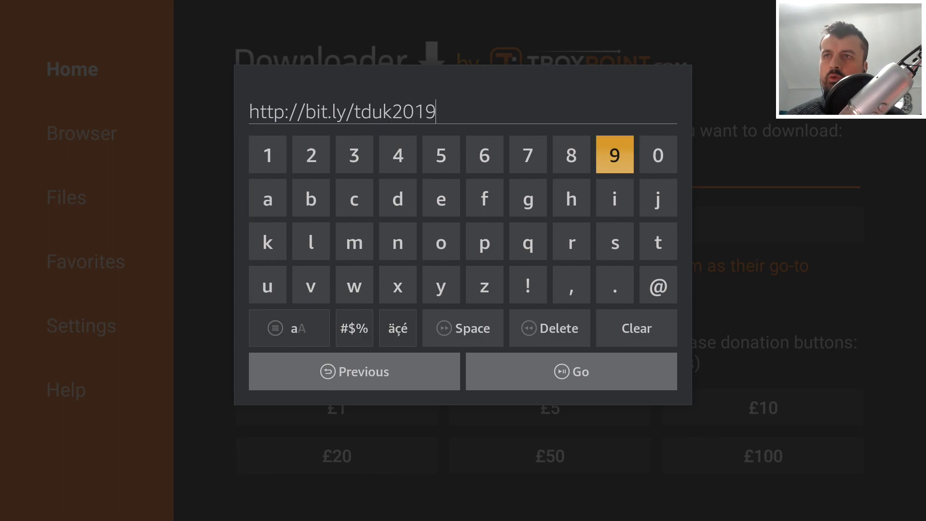
pyautogui.click(570, 371)
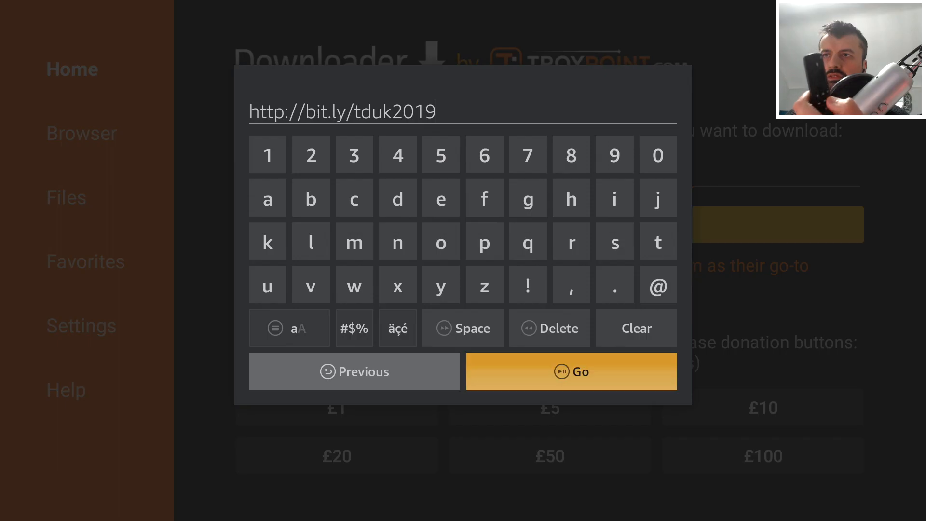
pyautogui.click(570, 371)
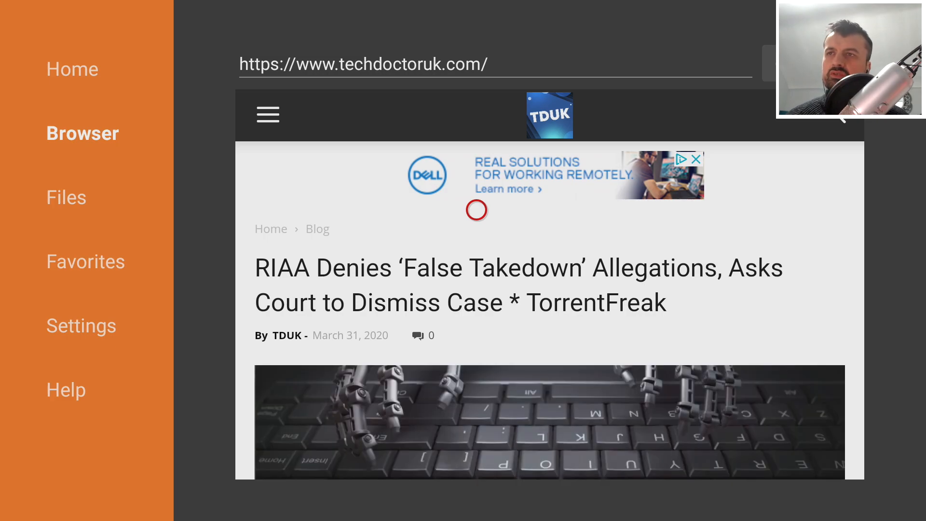
pyautogui.moveTo(265, 113)
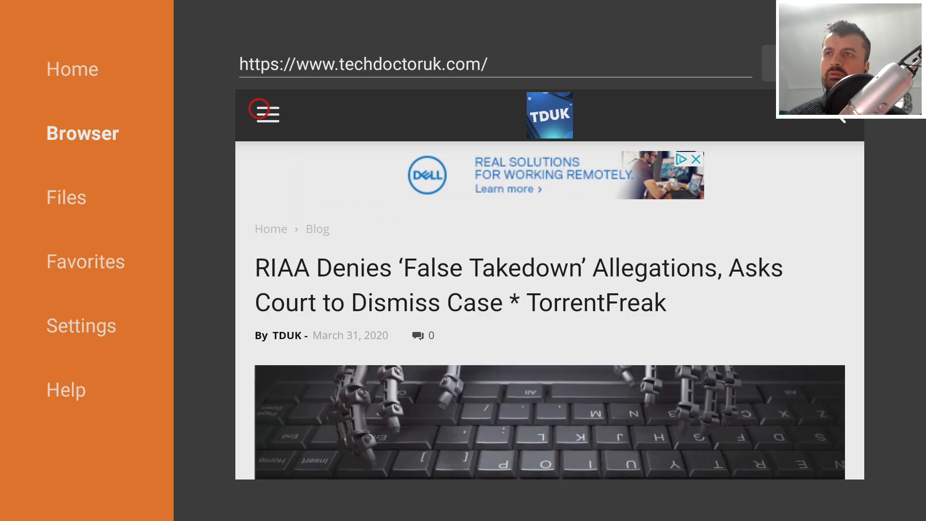
# Choose Tutorials from the TechDoctorUK menu, reaching the streaming mega list 2020 page.
pyautogui.click(264, 112)
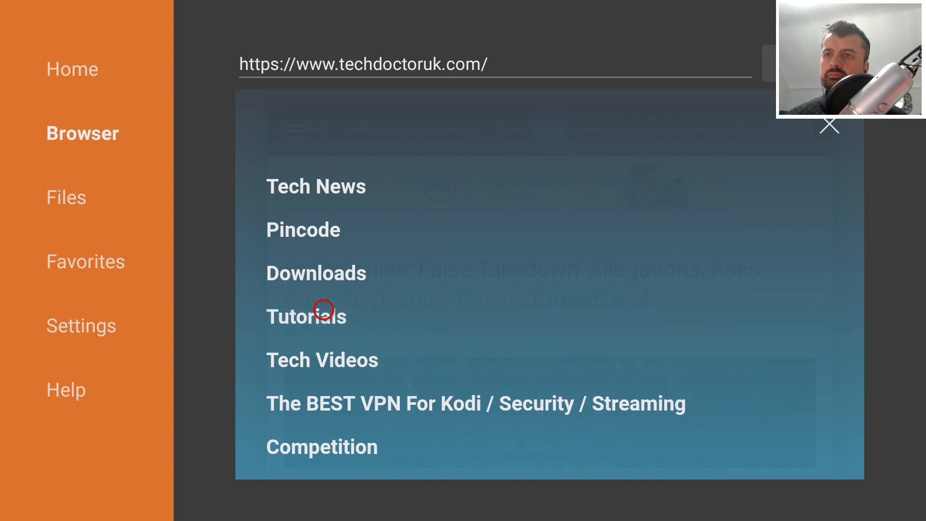
pyautogui.click(306, 316)
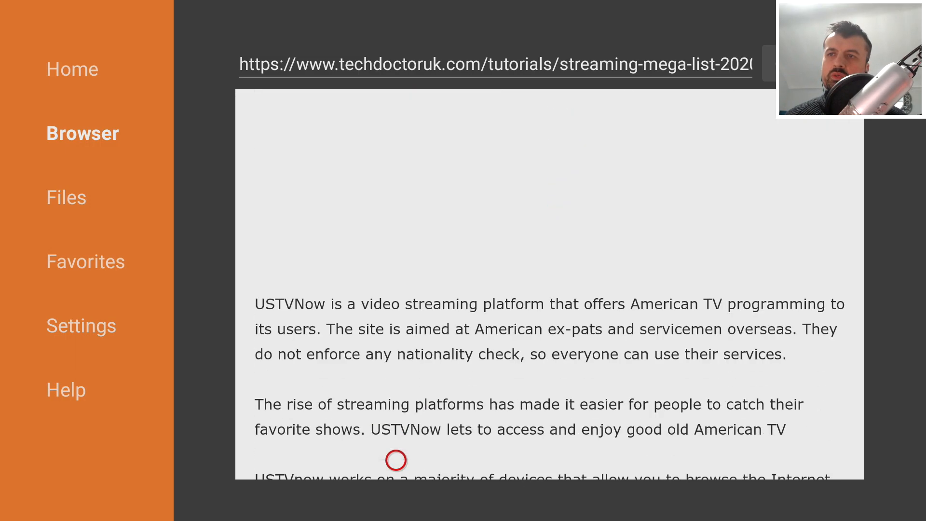
# Scroll down through the streaming mega list article.
pyautogui.scroll(-3)
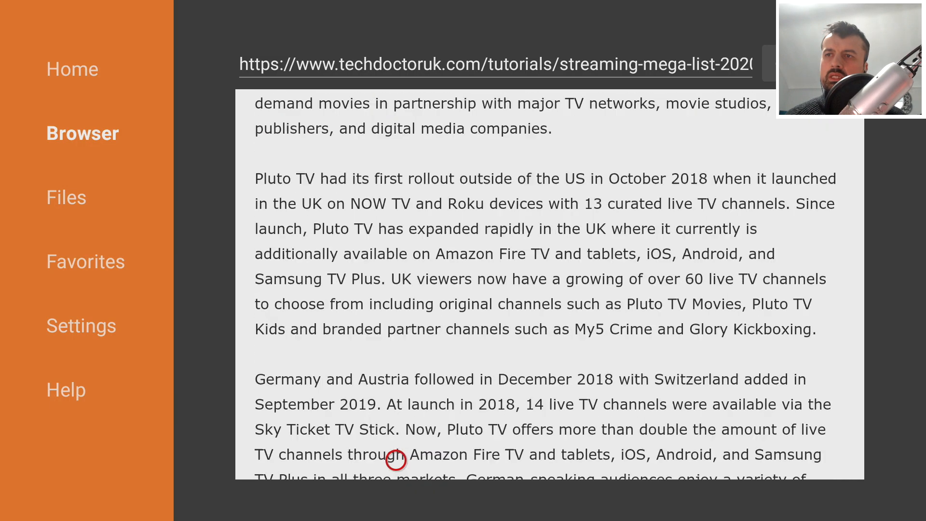
pyautogui.scroll(-3)
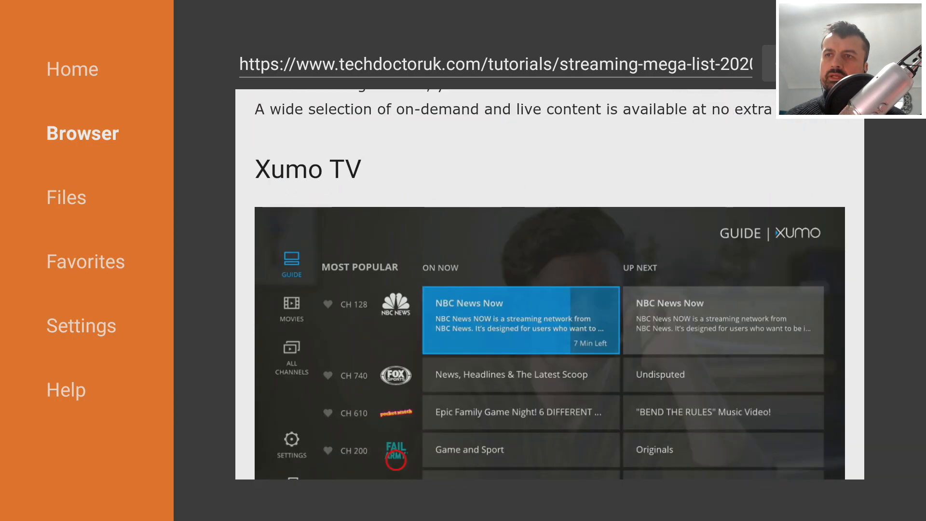
pyautogui.scroll(-3)
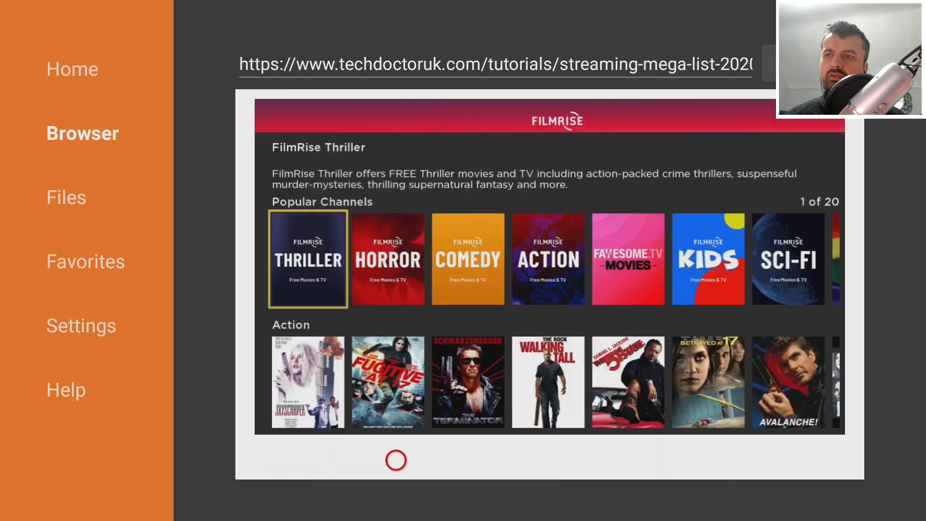
pyautogui.scroll(-3)
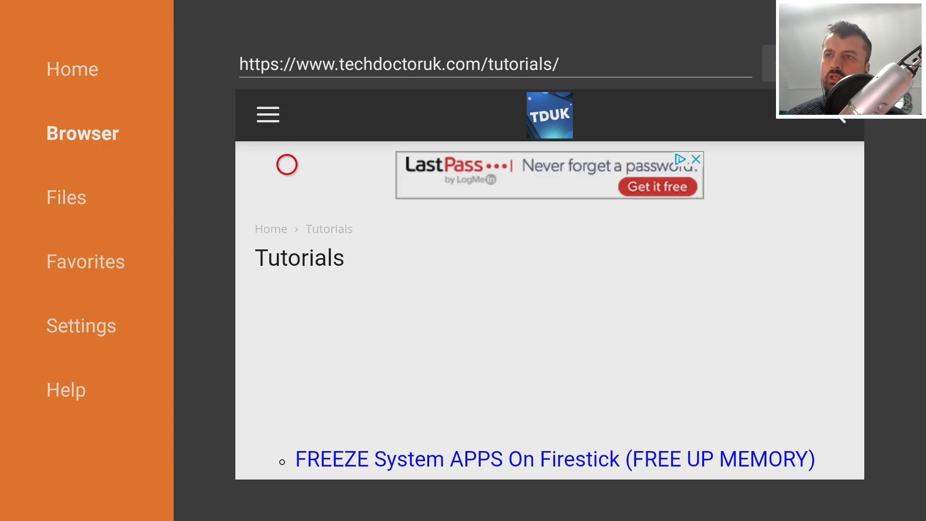
pyautogui.moveTo(286, 238)
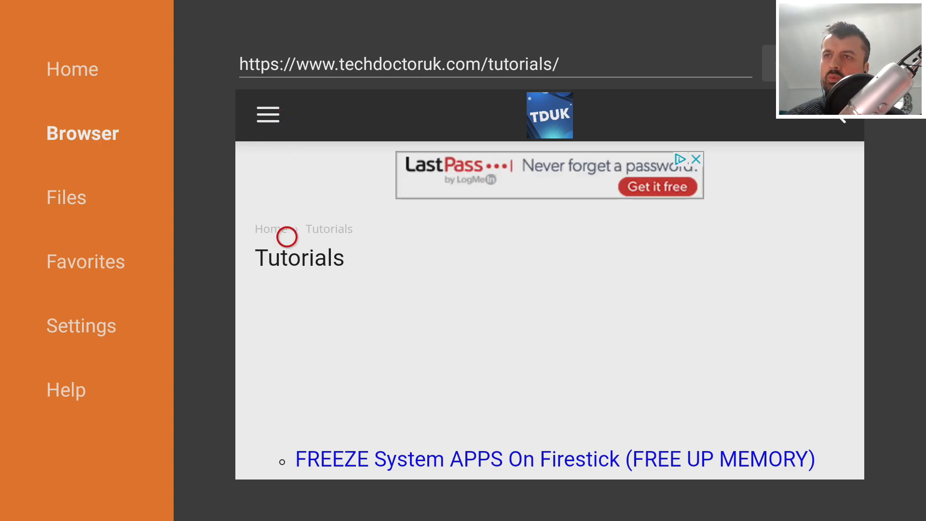
# Open the 1-Click Close APPS 4K Firestick post and follow its Task Killer link.
pyautogui.click(553, 459)
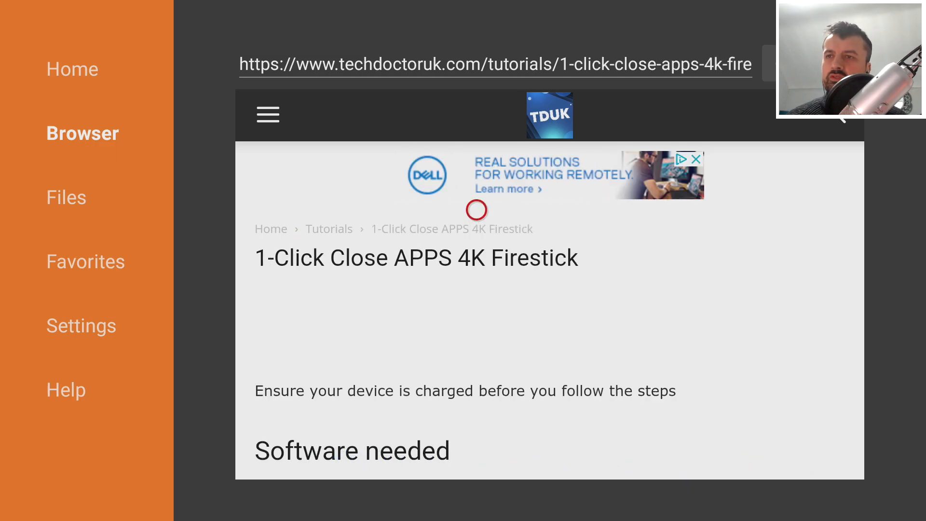
pyautogui.scroll(-3)
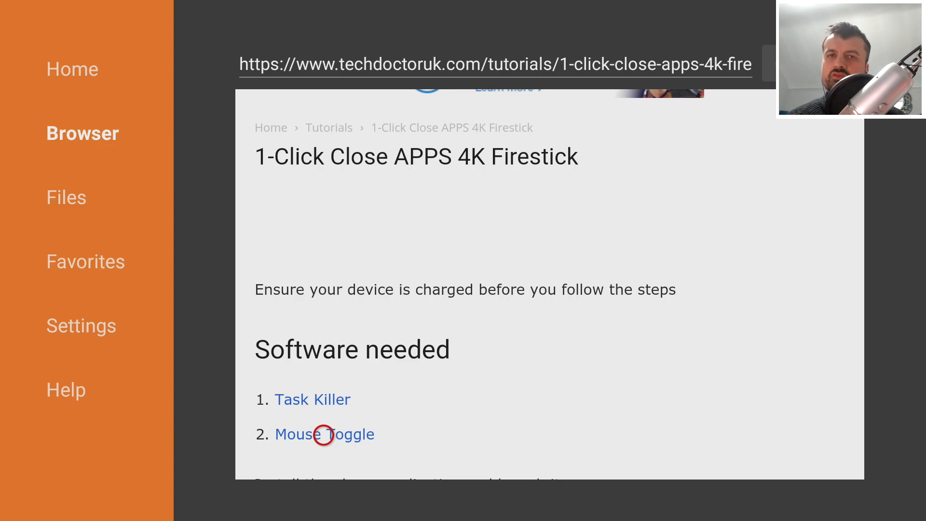
pyautogui.moveTo(370, 434)
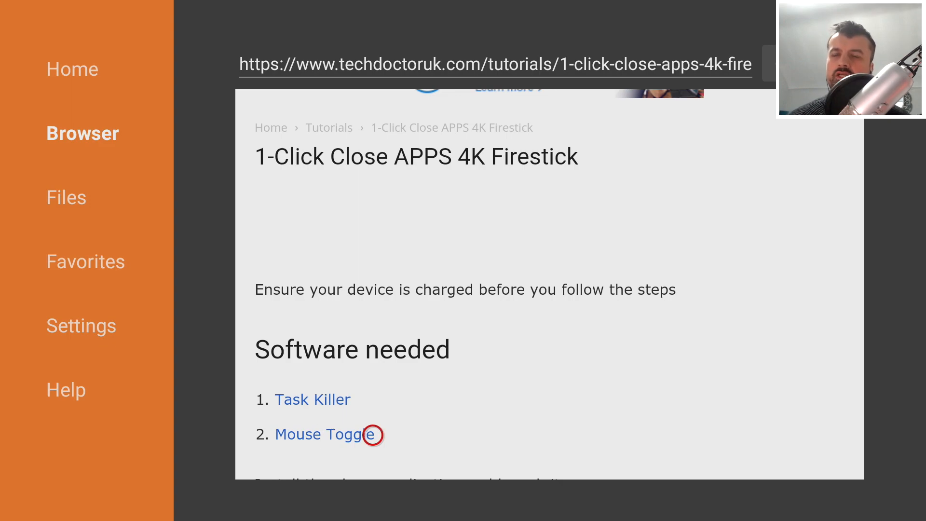
pyautogui.moveTo(329, 399)
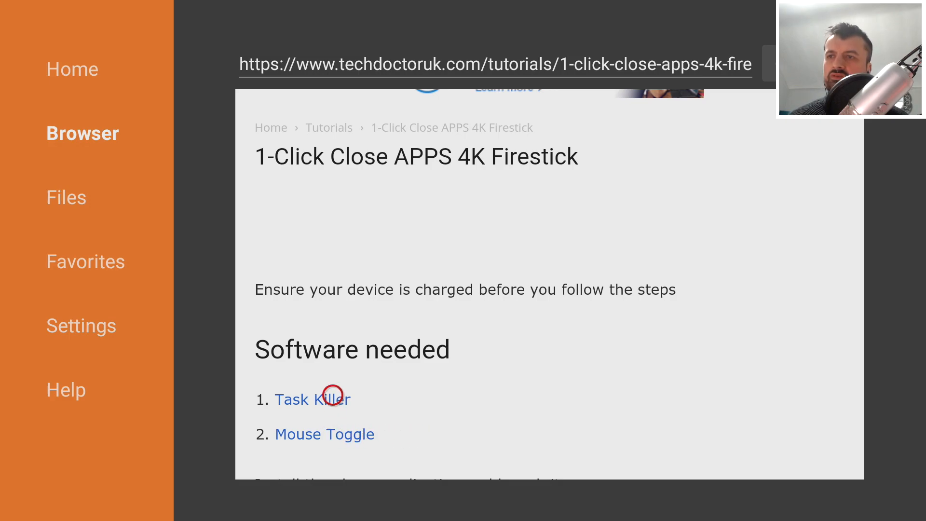
pyautogui.click(313, 399)
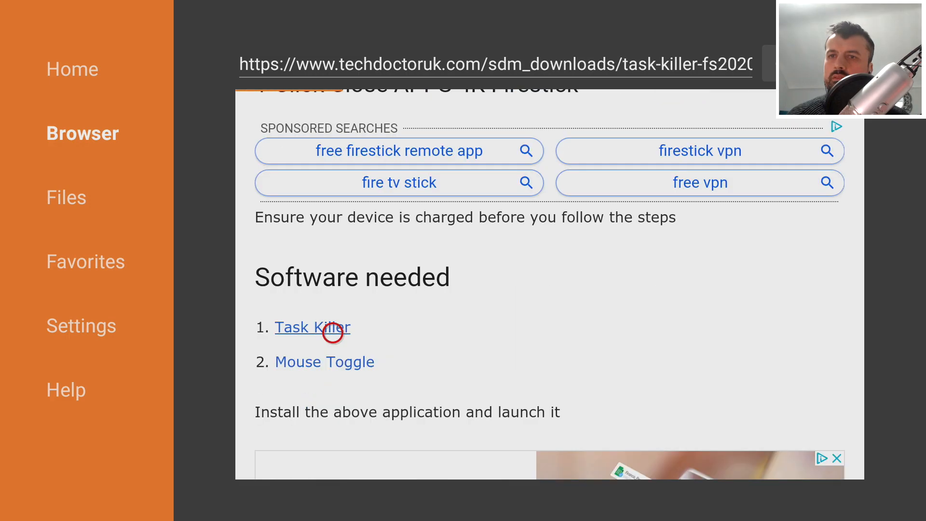
pyautogui.click(312, 327)
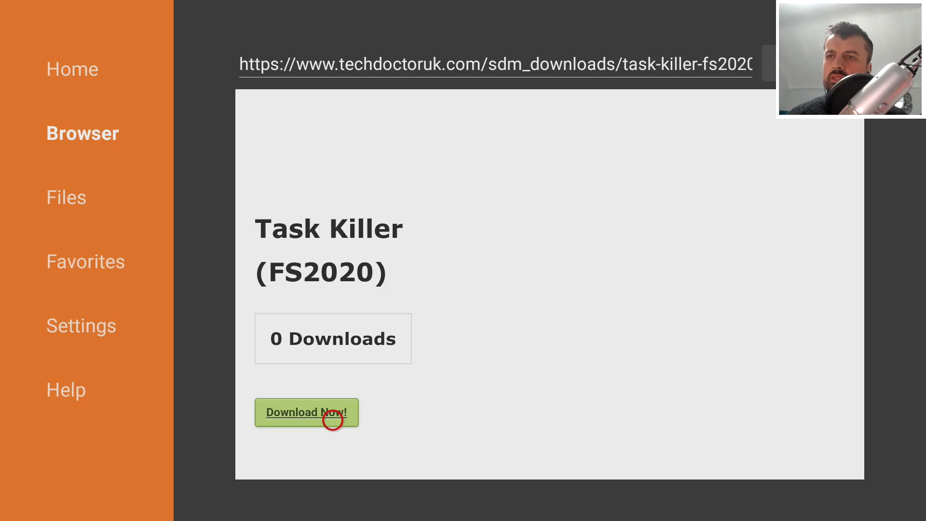
# Download Taskman235-TDUK.apk and confirm installation until App installed appears.
pyautogui.click(306, 412)
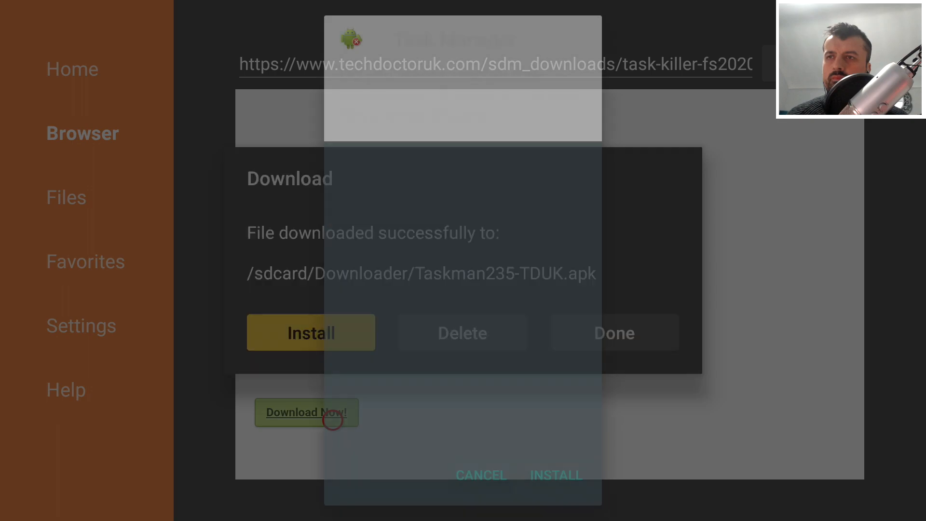
pyautogui.click(311, 332)
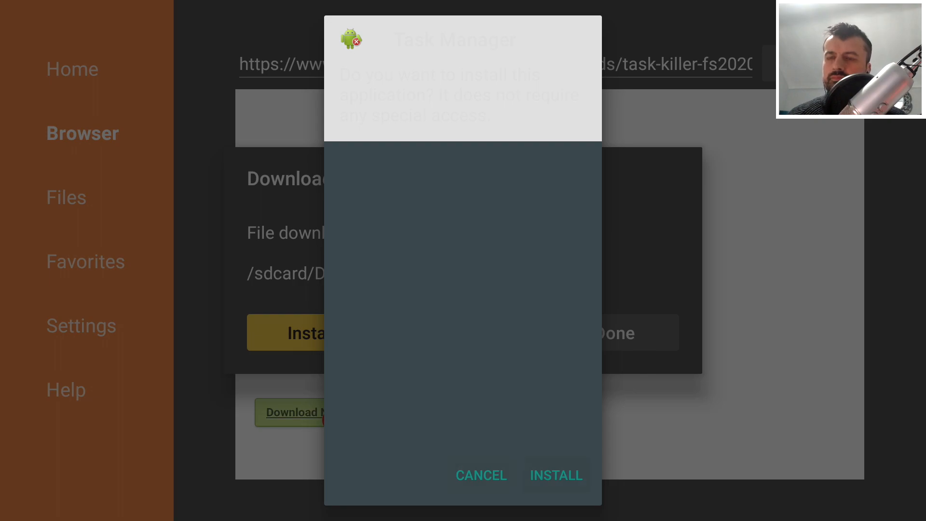
pyautogui.click(555, 475)
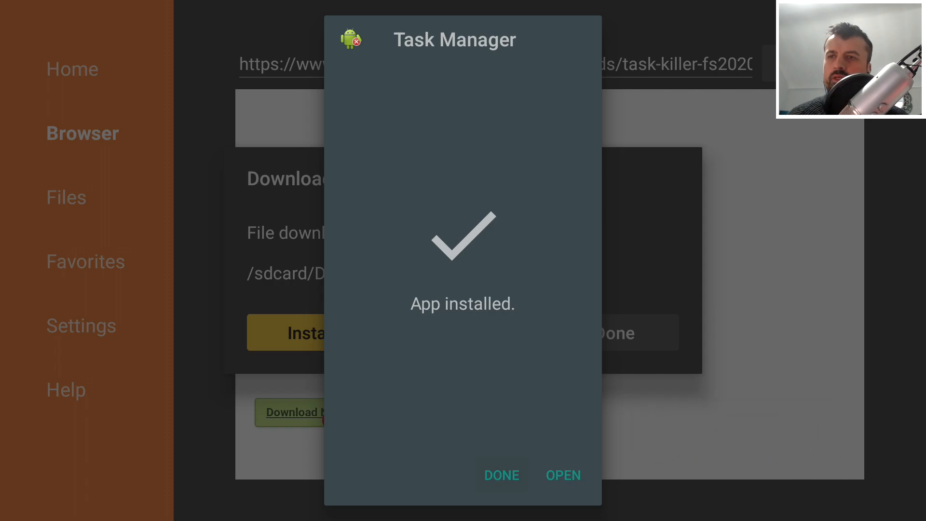
# Open the installed Task Manager and bring up its gear options menu.
pyautogui.click(562, 474)
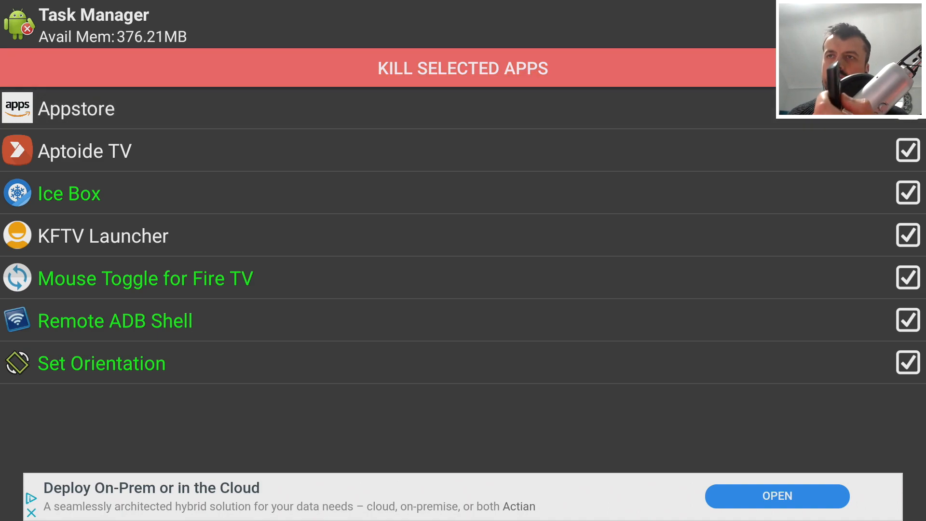
pyautogui.click(463, 68)
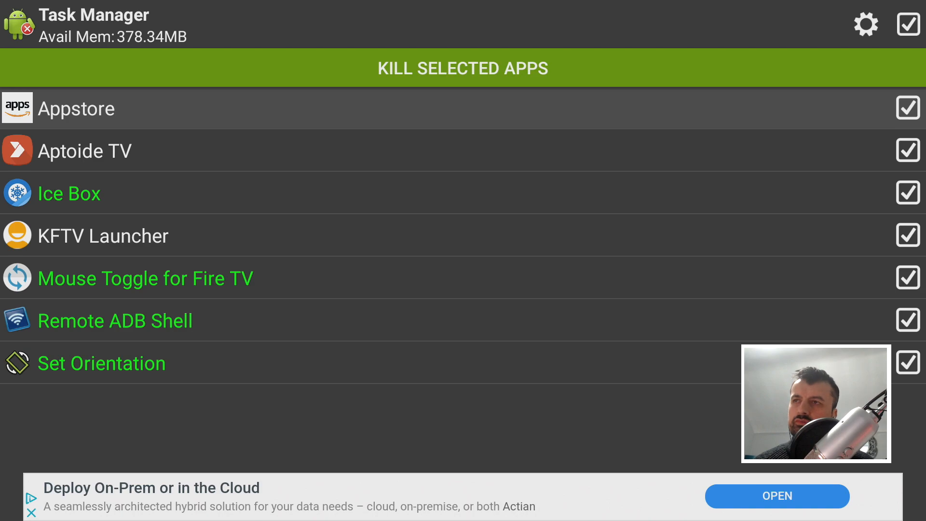
pyautogui.click(462, 68)
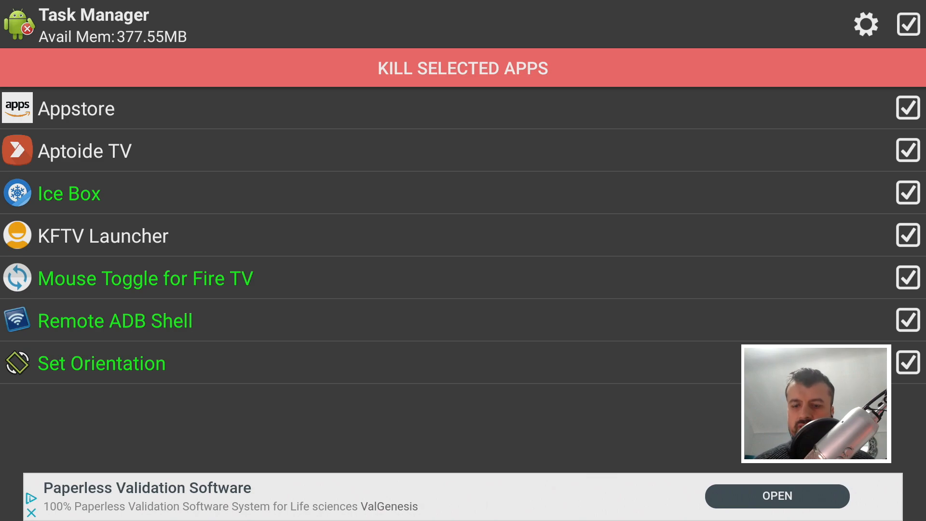
pyautogui.click(417, 287)
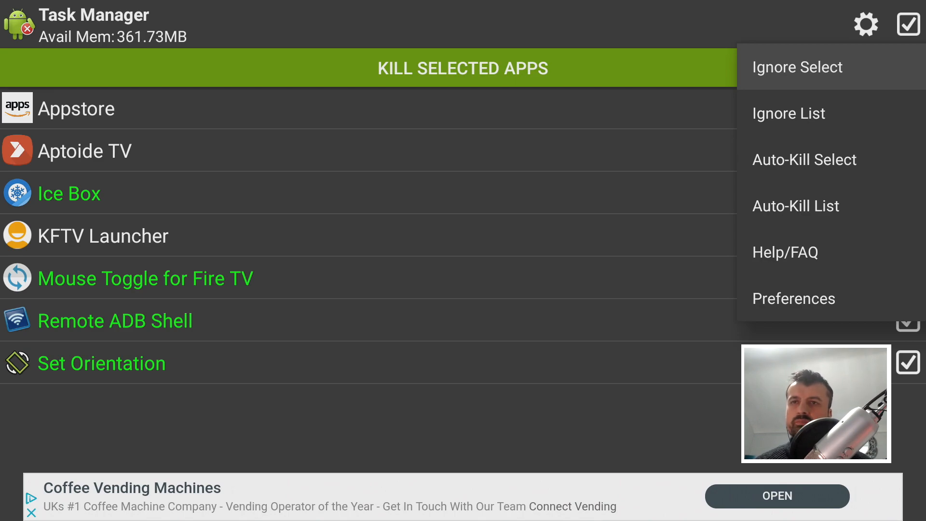
pyautogui.click(789, 113)
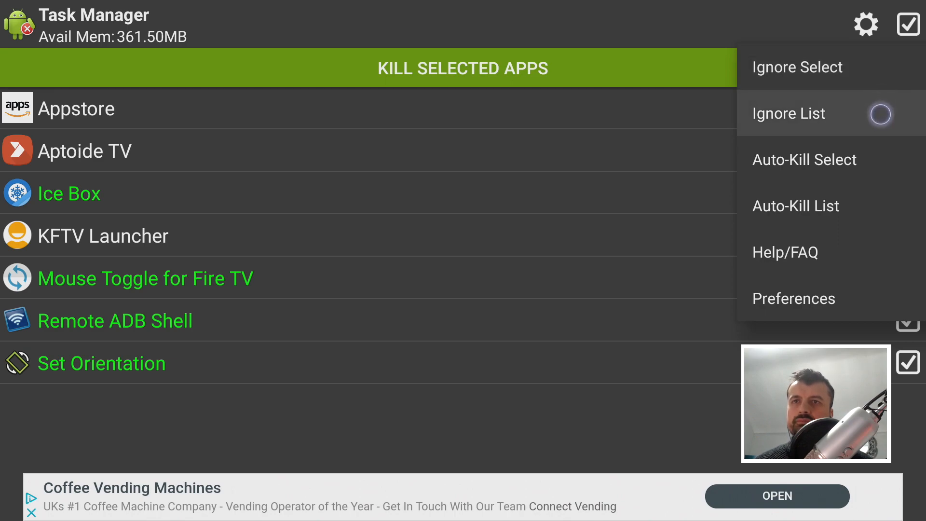
pyautogui.moveTo(803, 160)
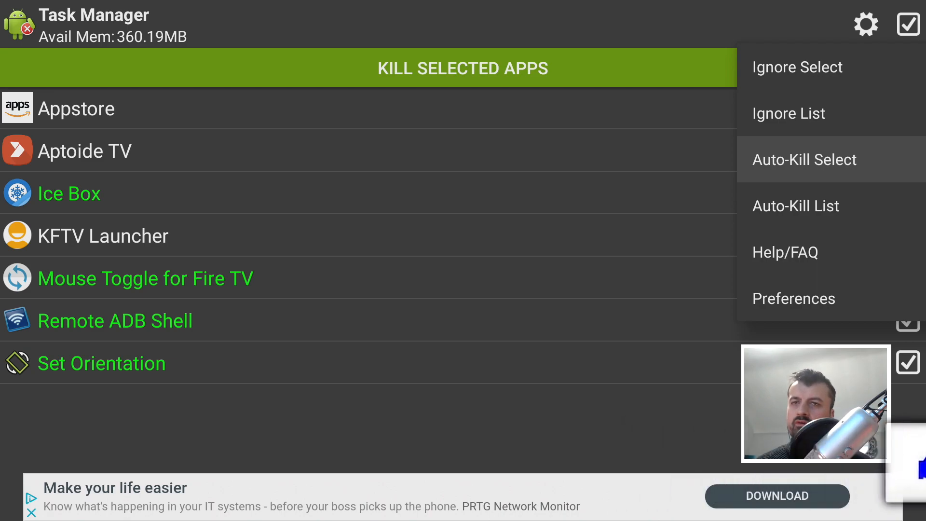
pyautogui.click(795, 206)
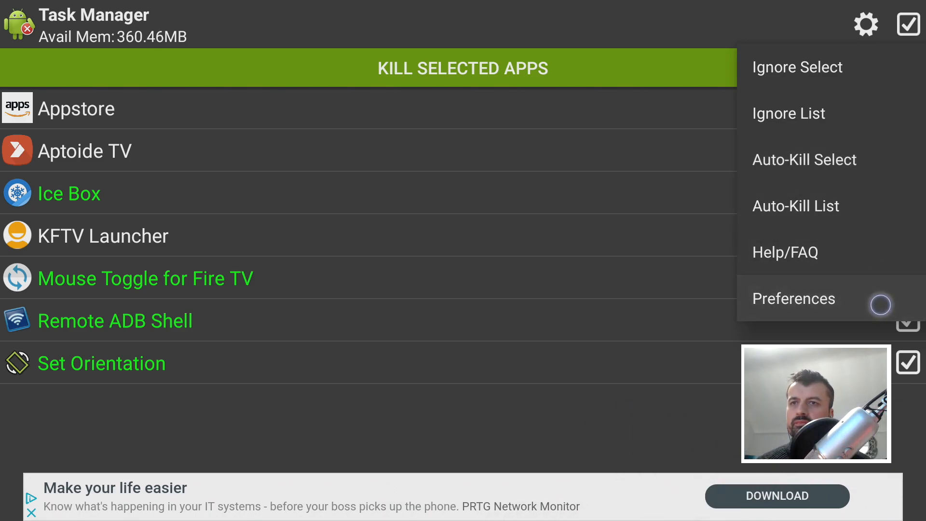
# In Preferences, tick Show System Tasks and scroll through the remaining settings.
pyautogui.click(794, 298)
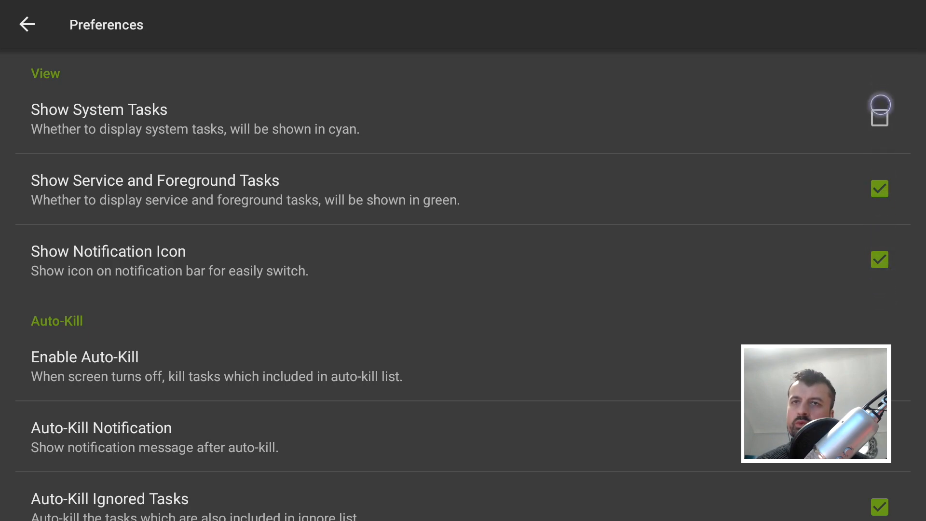
pyautogui.click(880, 113)
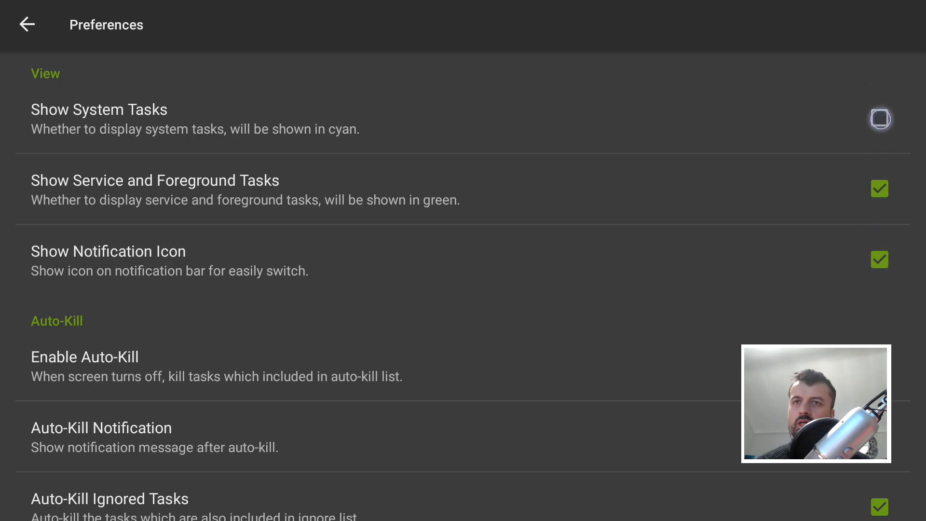
pyautogui.click(879, 119)
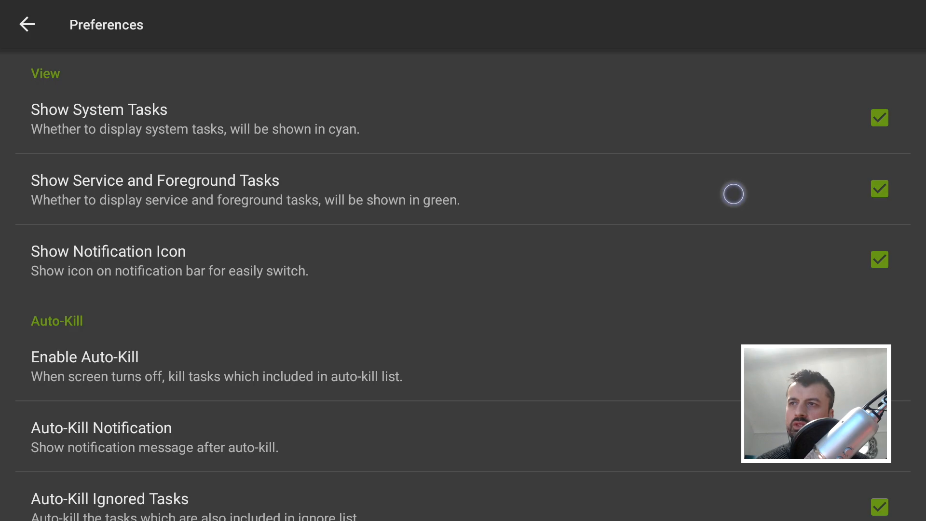
pyautogui.scroll(-3)
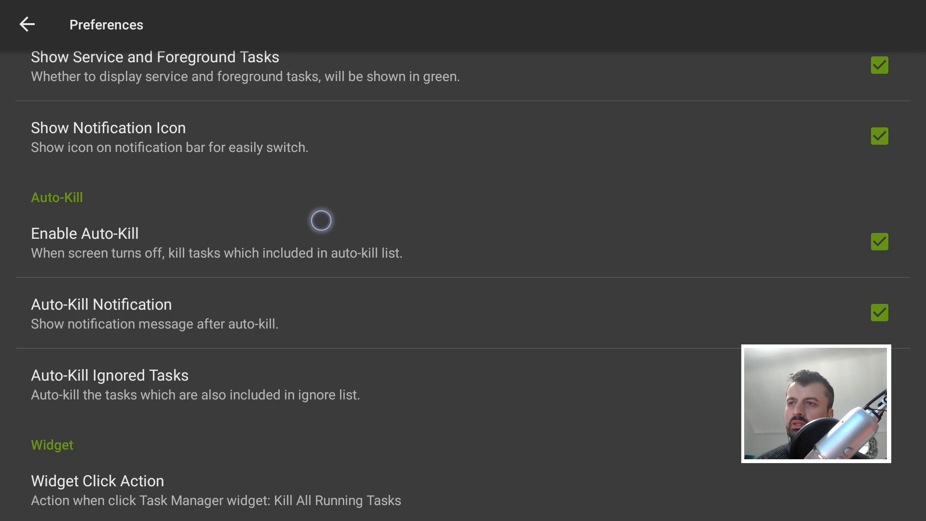
pyautogui.scroll(-3)
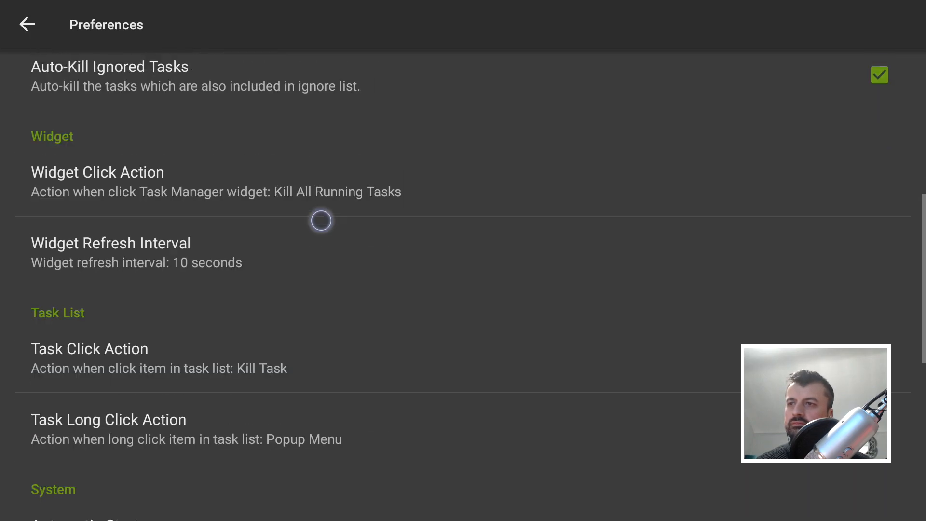
pyautogui.moveTo(258, 235)
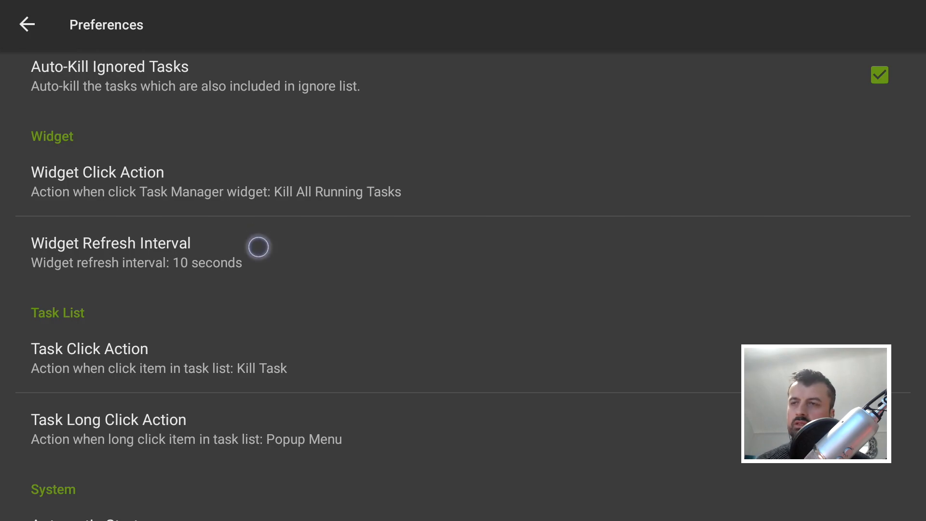
pyautogui.scroll(-3)
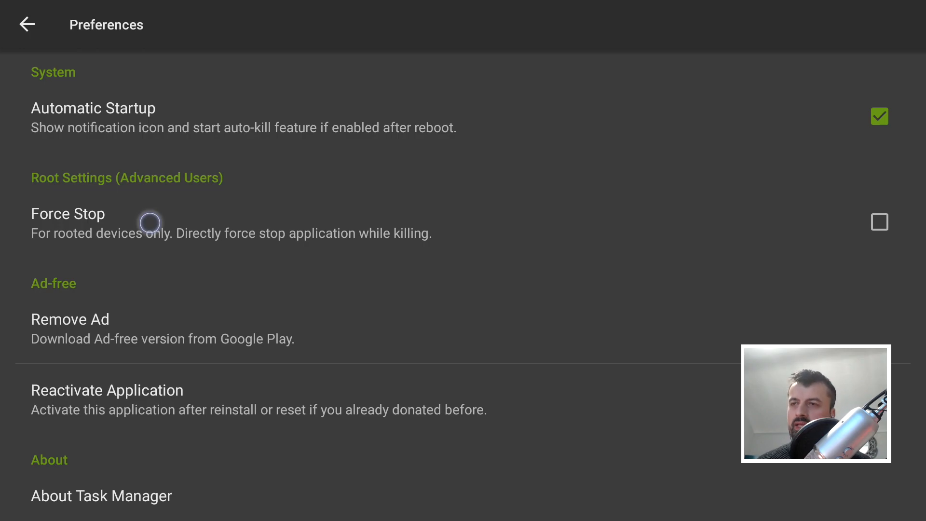
# Go back to the task list and scroll through the expanded, system-inclusive list.
pyautogui.click(27, 24)
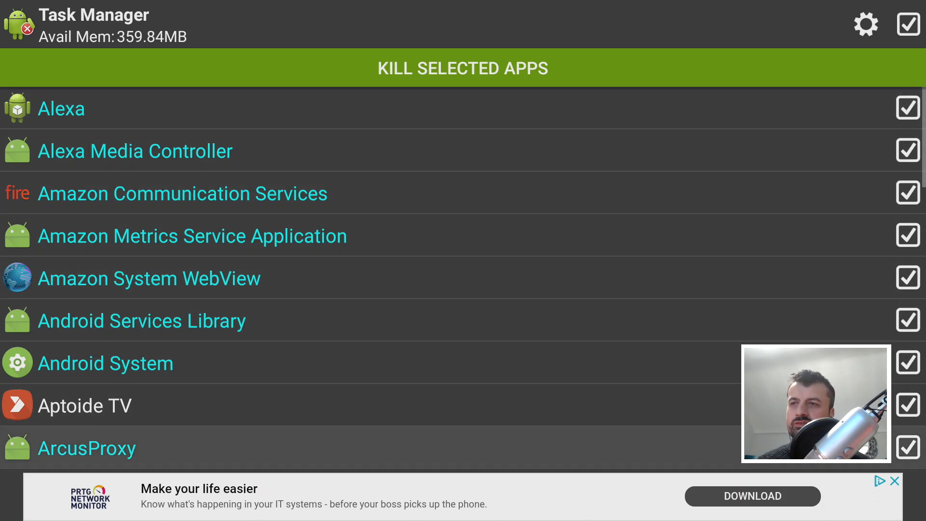
pyautogui.scroll(-3)
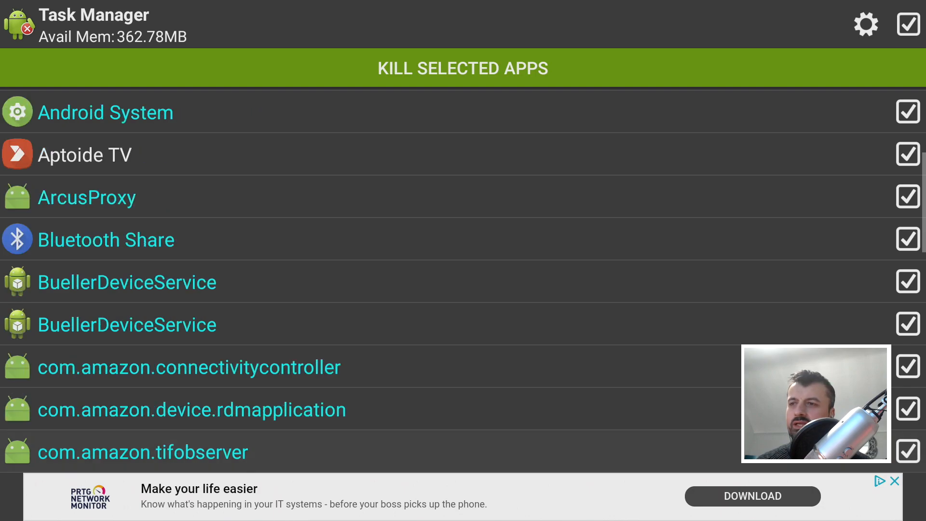
pyautogui.scroll(-3)
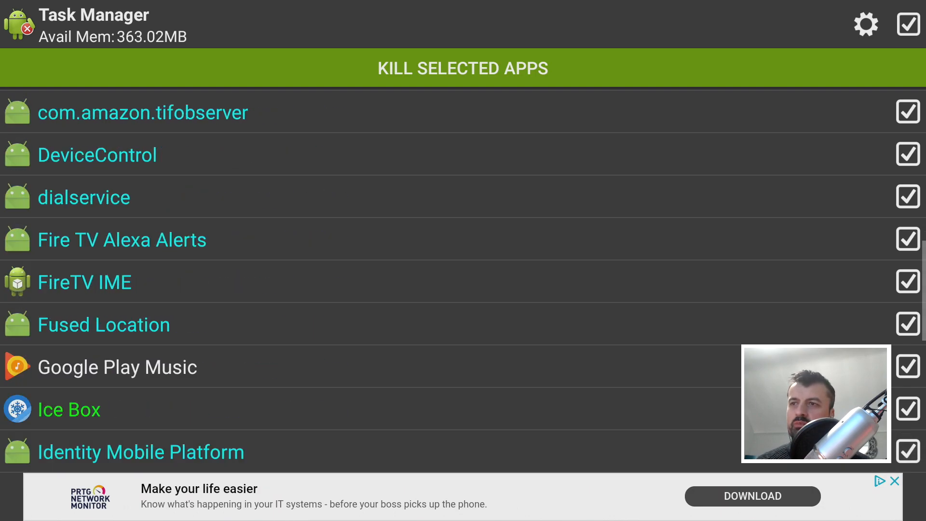
pyautogui.scroll(-3)
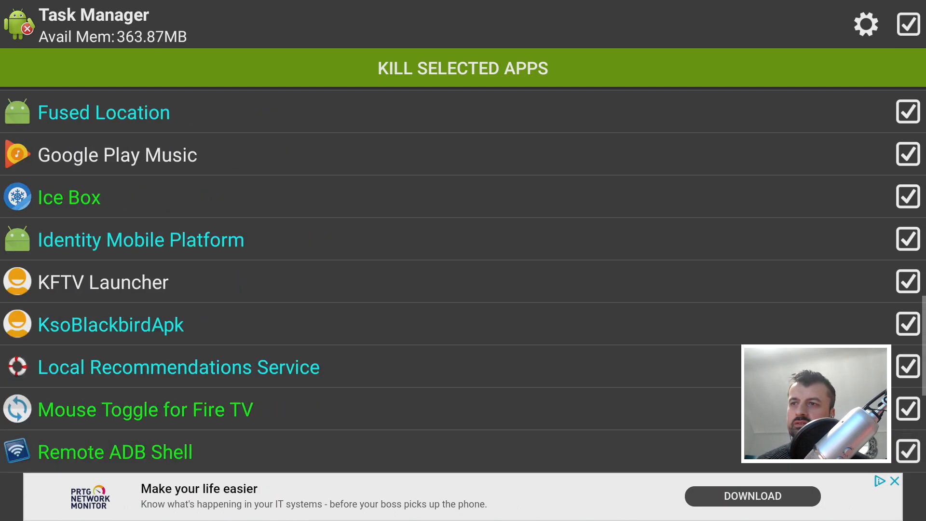
pyautogui.scroll(-3)
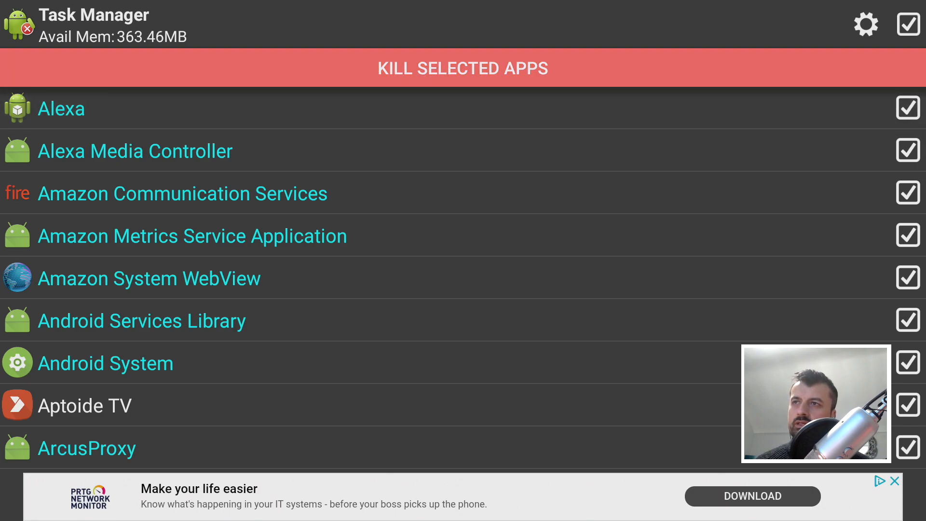
# Kill the selected apps, freeing 170.13MB from 35 tasks, and dismiss the summary.
pyautogui.click(463, 67)
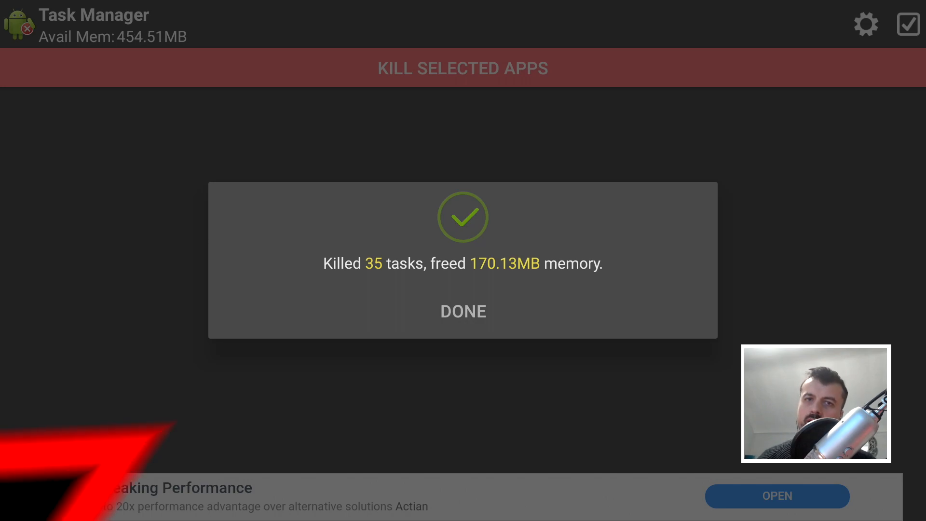
pyautogui.click(463, 311)
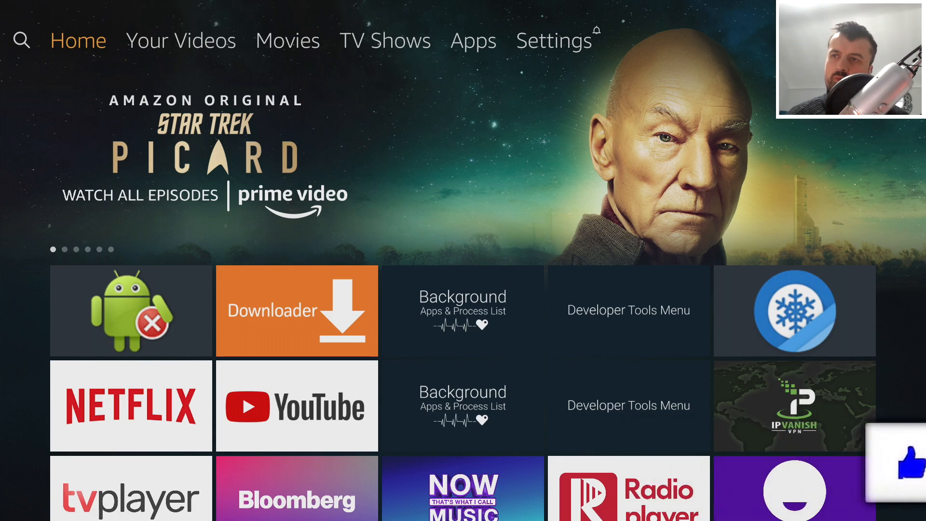
pyautogui.click(907, 463)
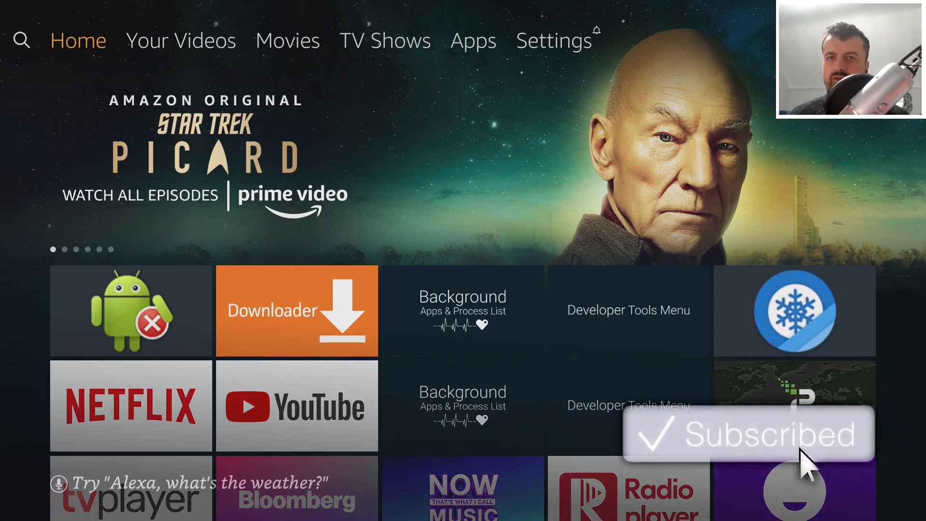